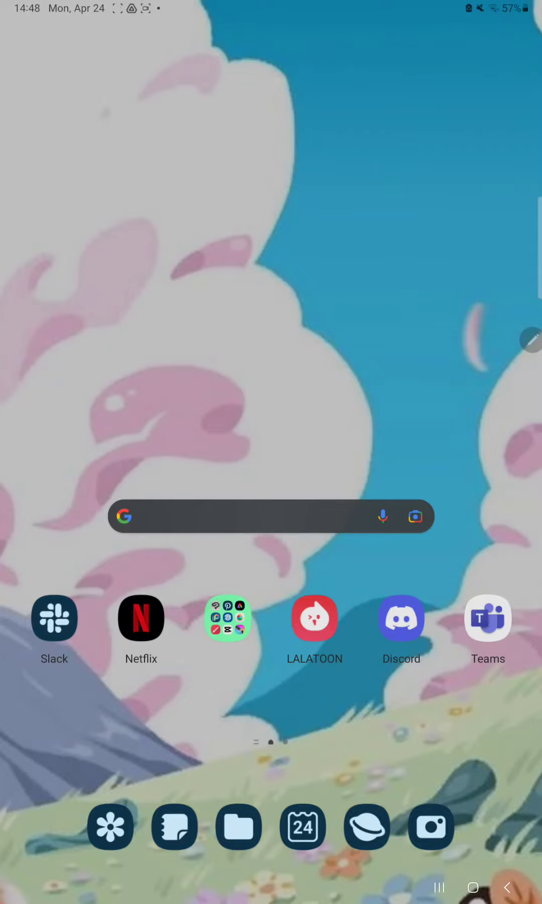
Launch LALATOON and open its side menu of account and settings options.
click(315, 618)
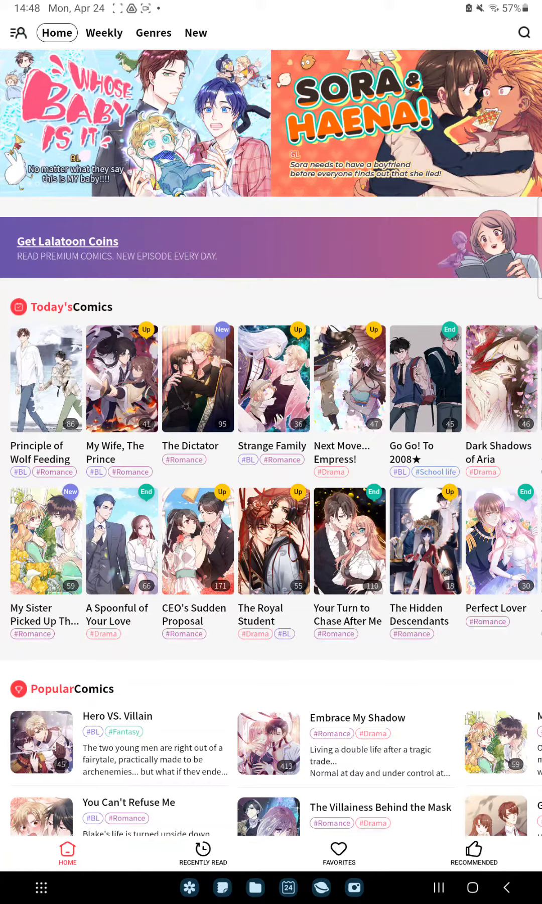
click(17, 31)
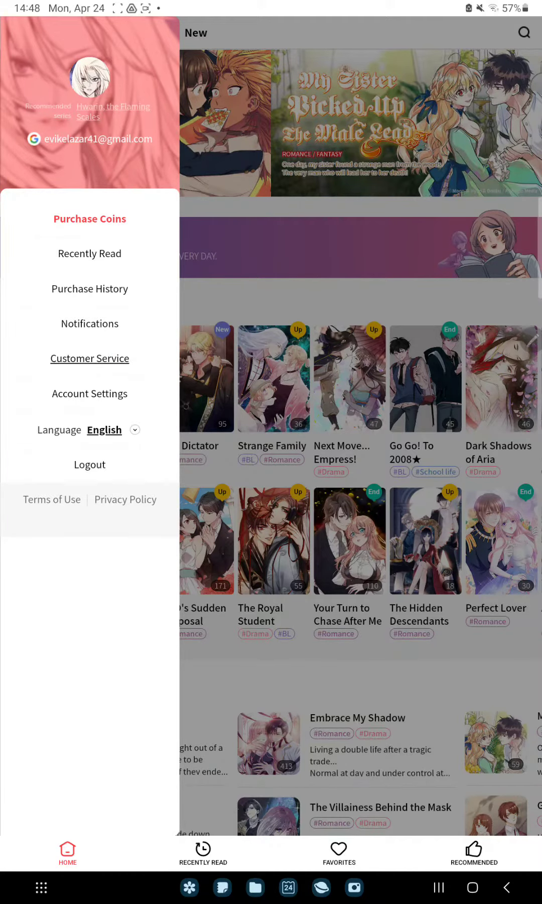
Open Customer Service from the side menu and switch to its FAQ tab.
click(89, 358)
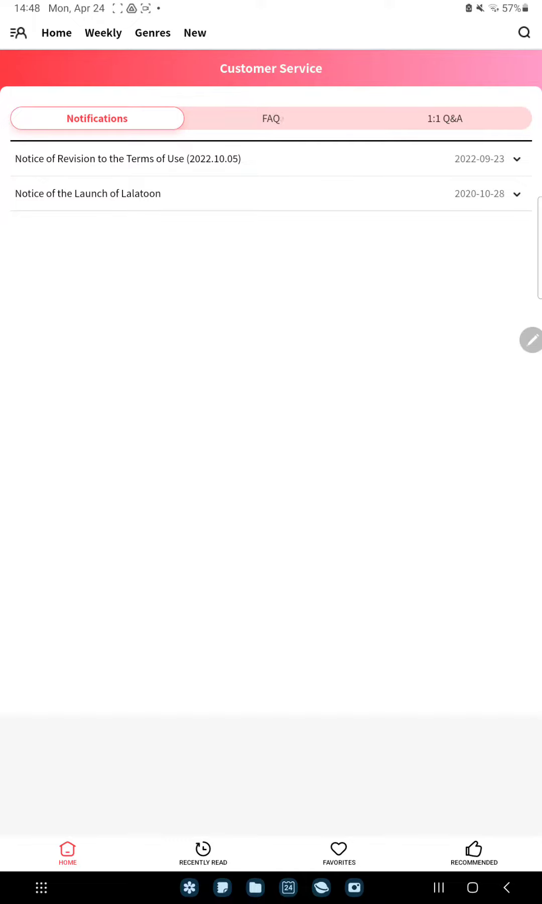
click(271, 118)
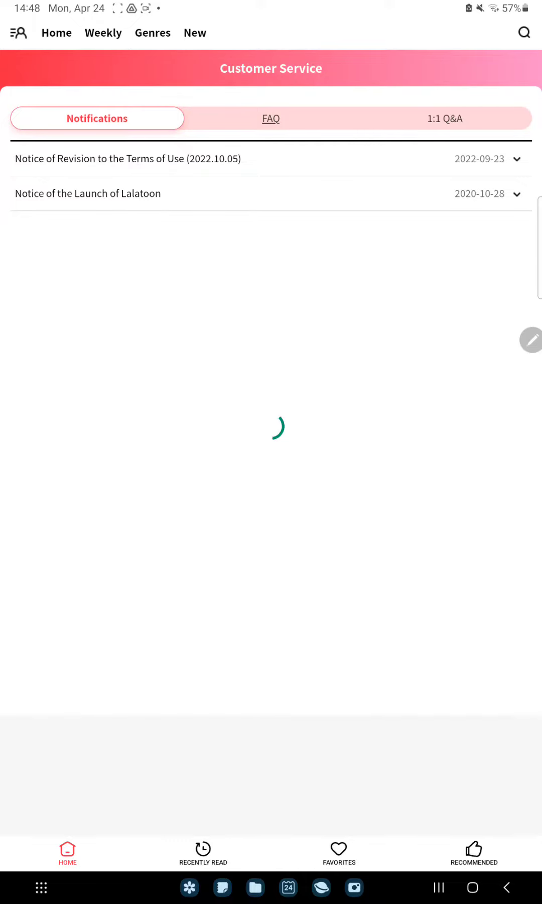
click(270, 118)
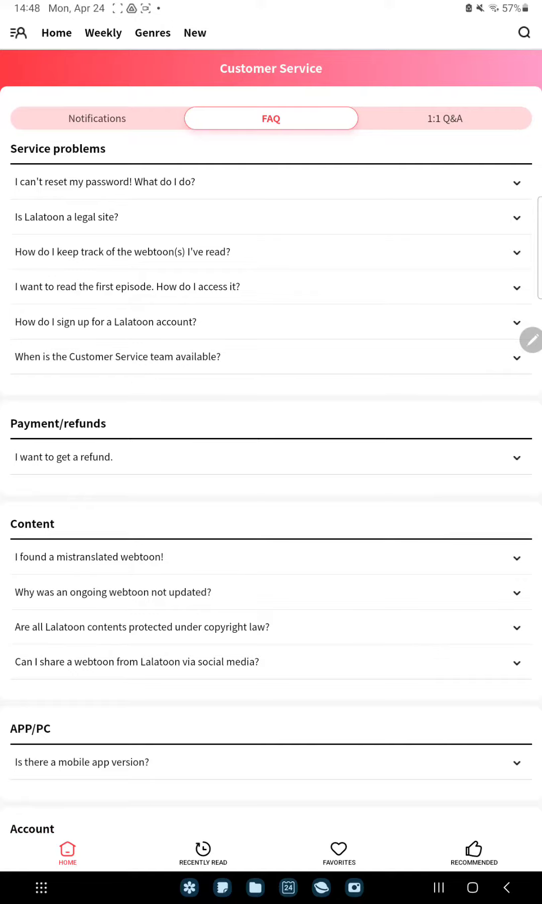